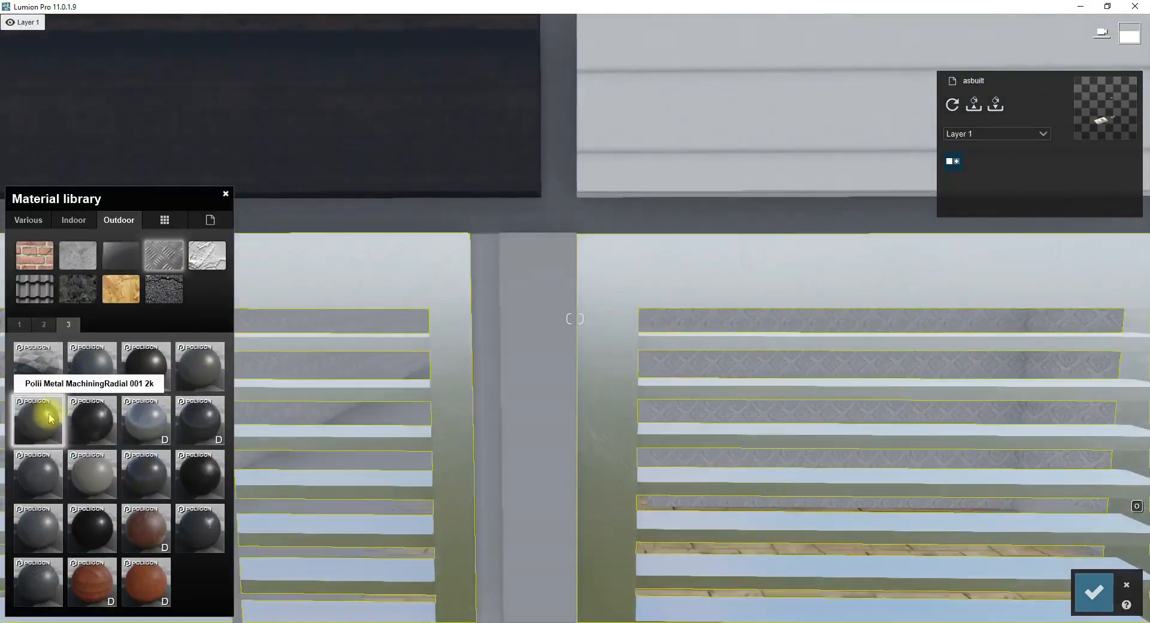
Try Poliigon metal then concrete materials on the facade panel and adjust the concrete's colorization
{"action": "left_click", "coordinate": [37, 421]}
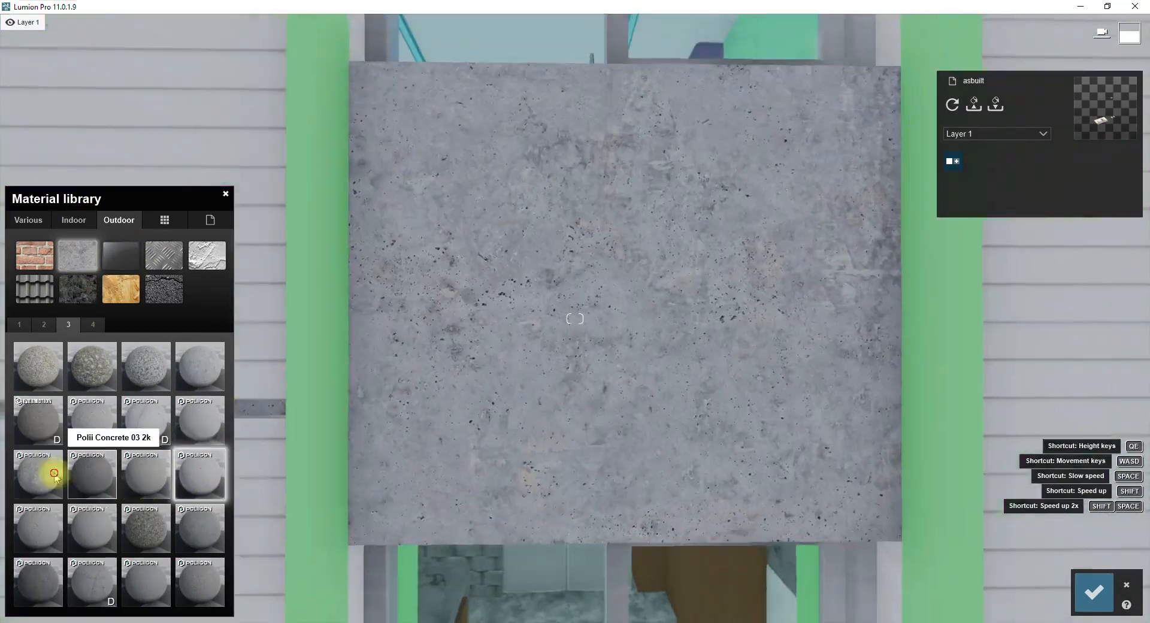
{"action": "left_click", "coordinate": [38, 473]}
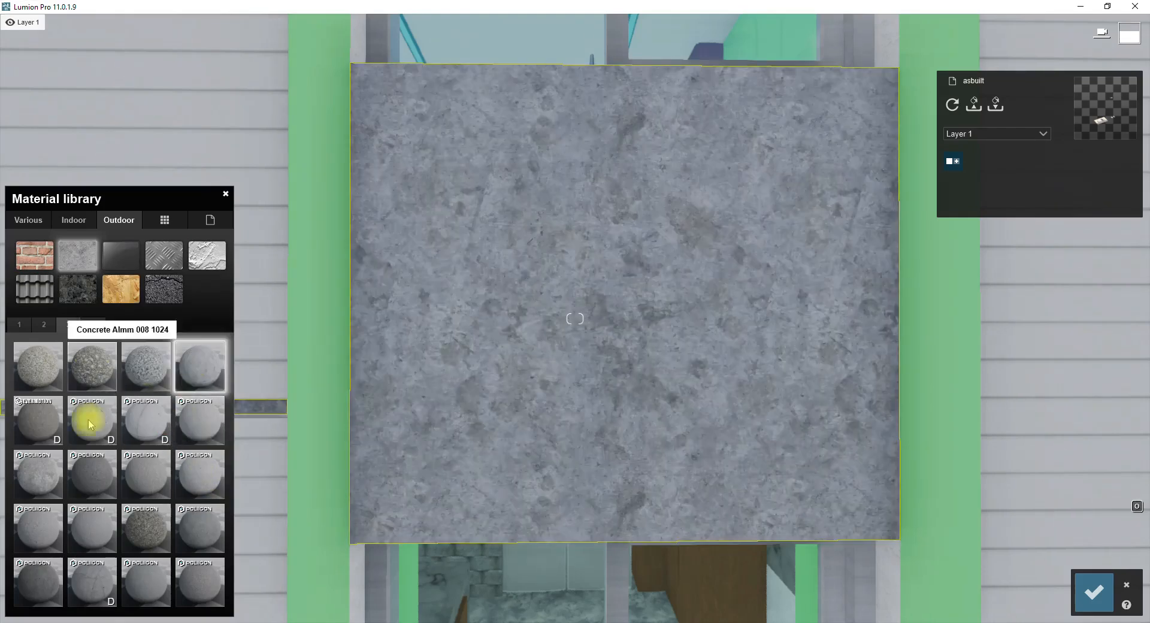
{"action": "left_click", "coordinate": [93, 420]}
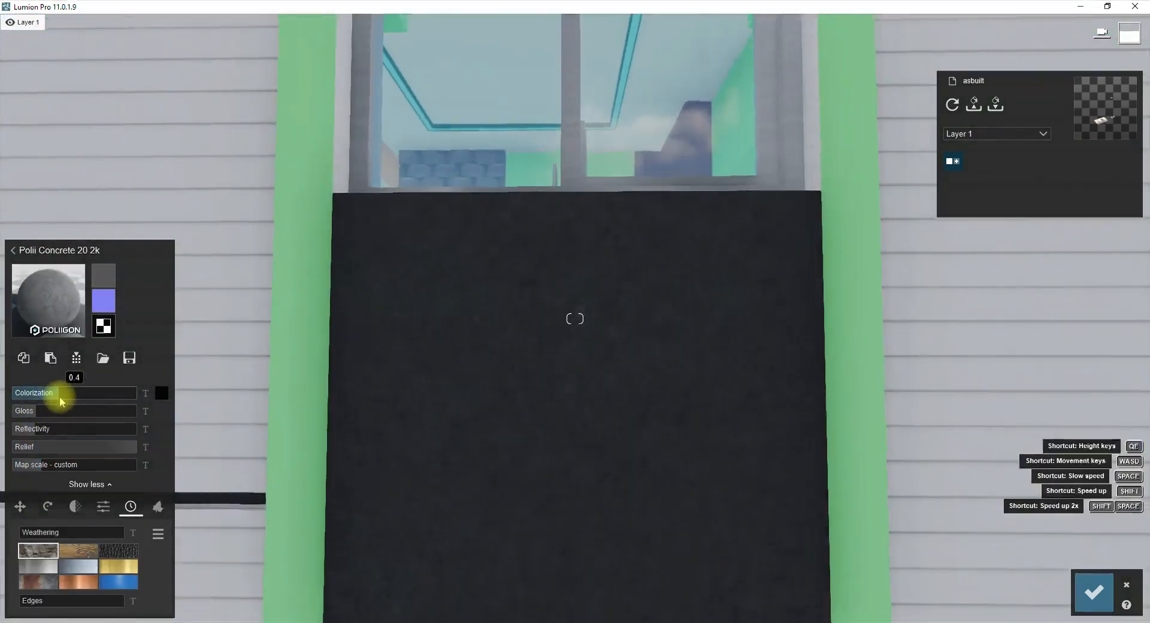
{"action": "left_click", "coordinate": [51, 358]}
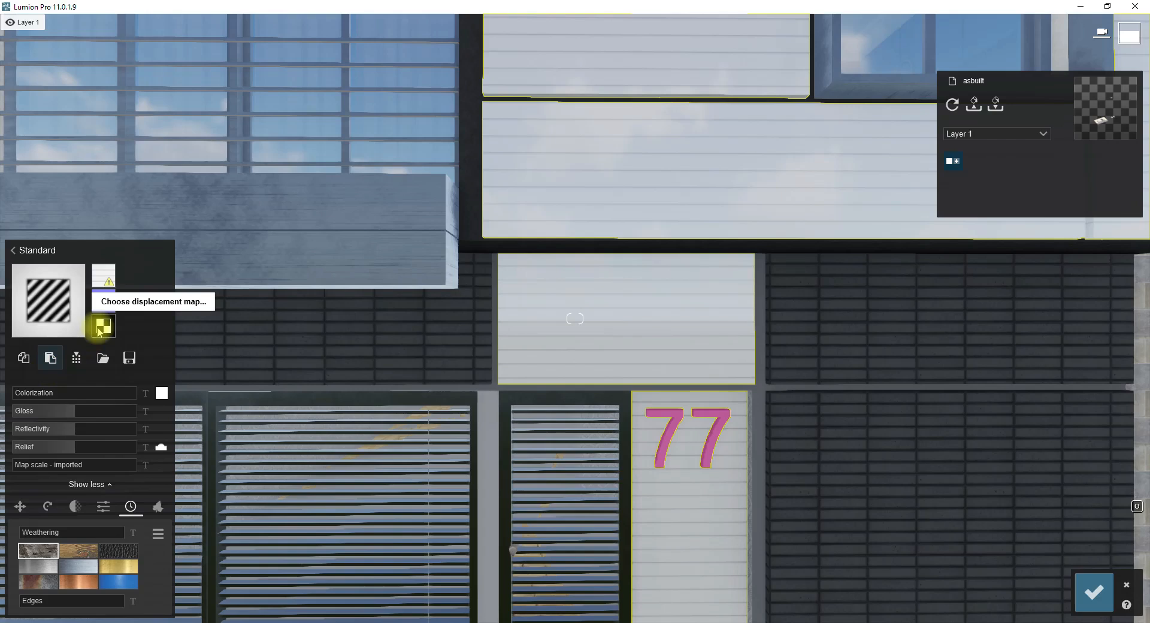
Pick a brick displacement map for the Standard material and adjust its extra settings
{"action": "left_click", "coordinate": [102, 327]}
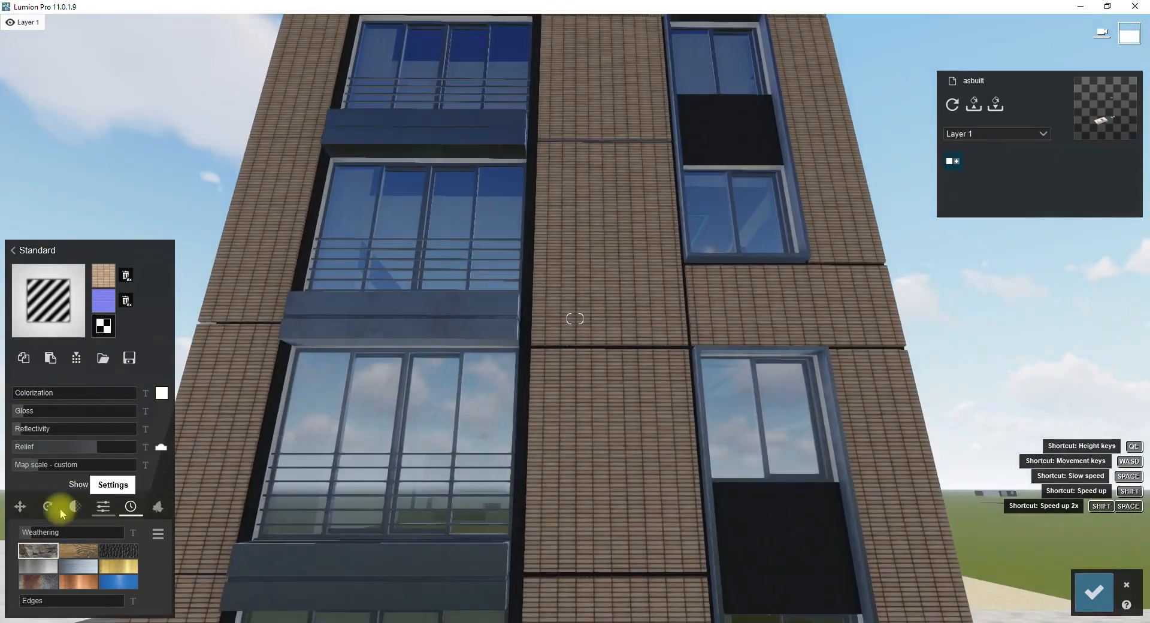
{"action": "left_click", "coordinate": [48, 507]}
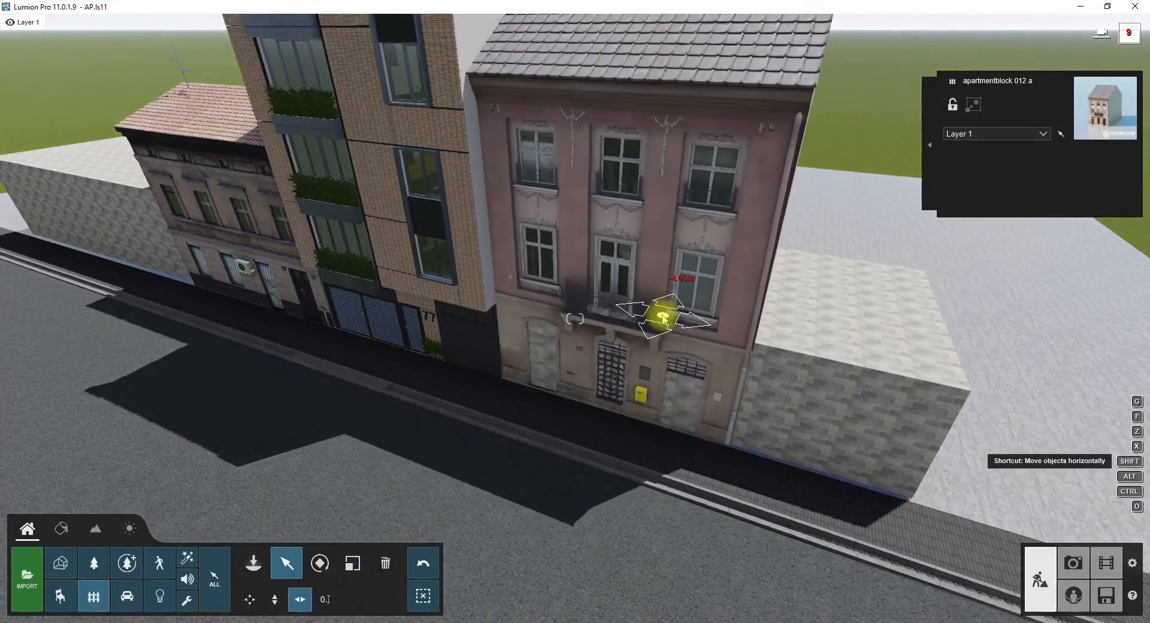
Switch to Photo mode to save camera views of the apartment building
{"action": "left_click", "coordinate": [94, 562]}
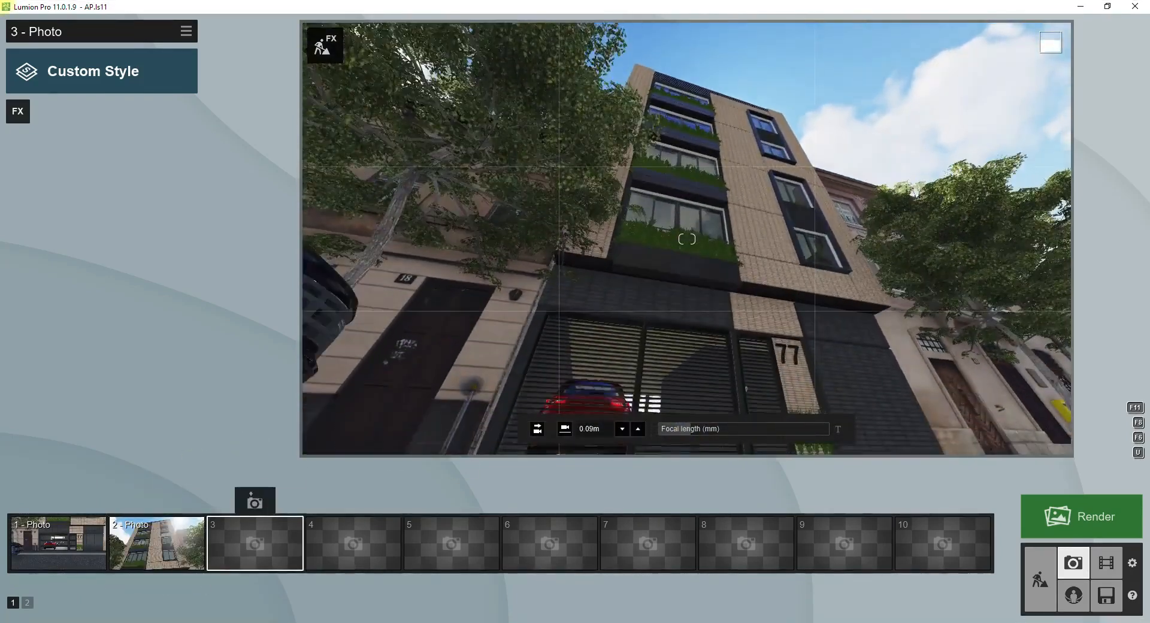
Select photo 8 and add the 2-Point Perspective effect from the FX library
{"action": "left_click", "coordinate": [744, 543]}
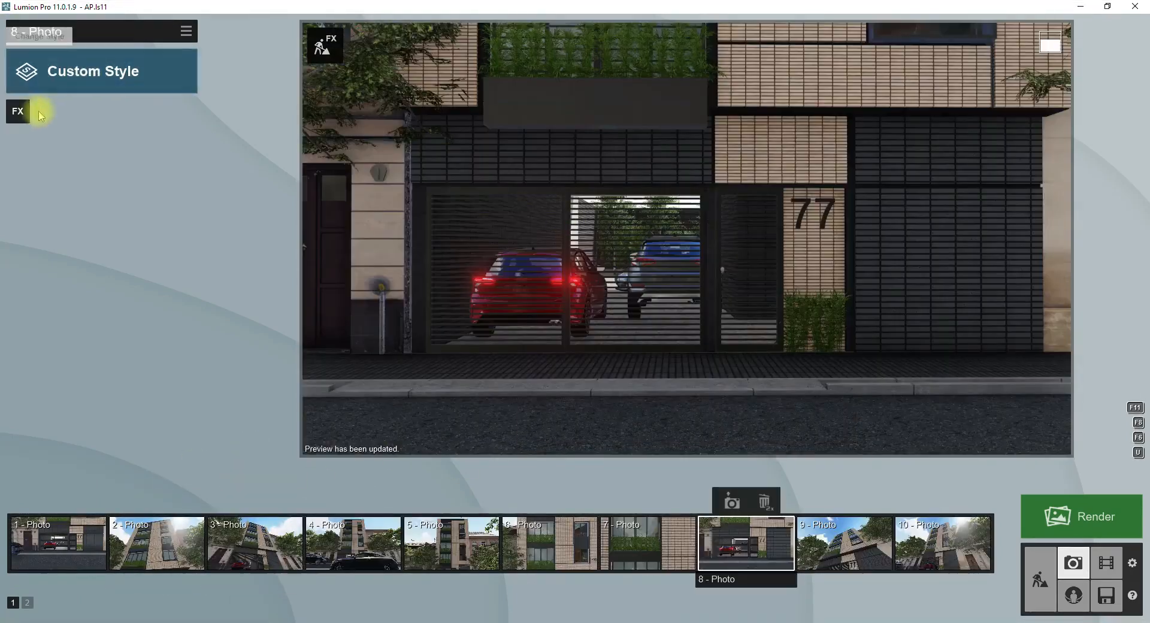
{"action": "left_click", "coordinate": [17, 110]}
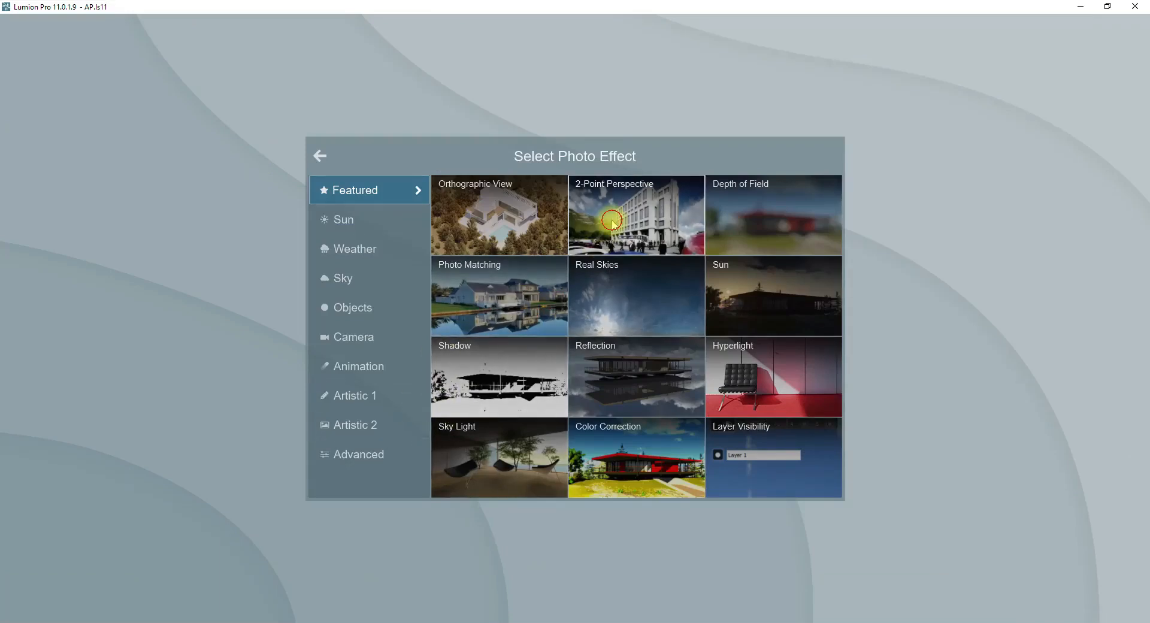
{"action": "left_click", "coordinate": [635, 215]}
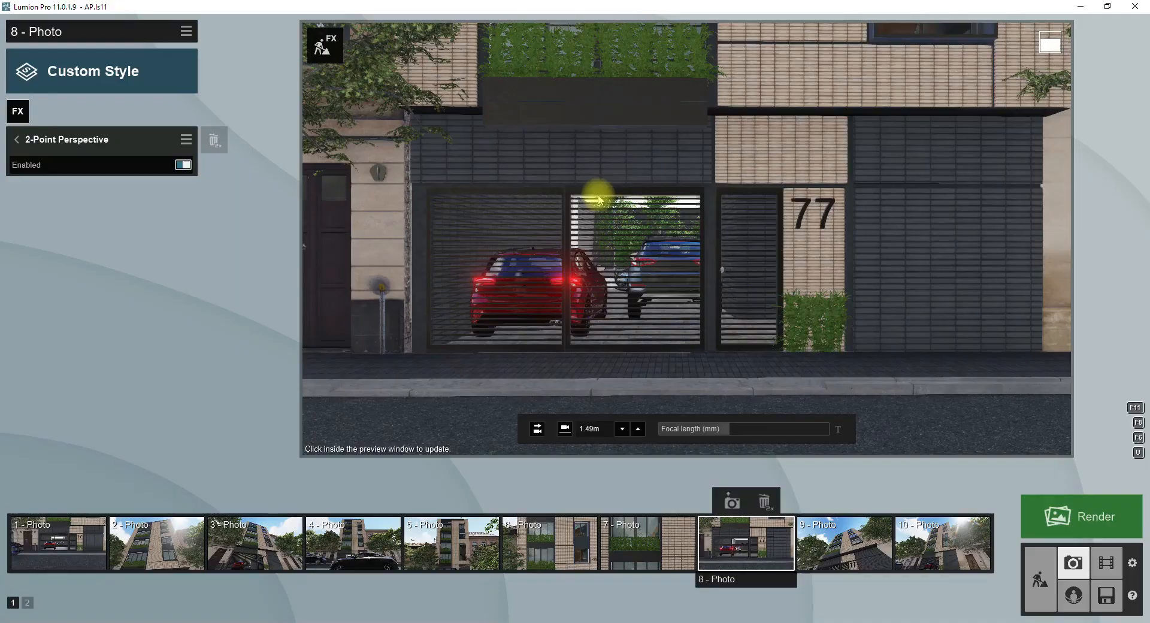
{"action": "left_click", "coordinate": [18, 110]}
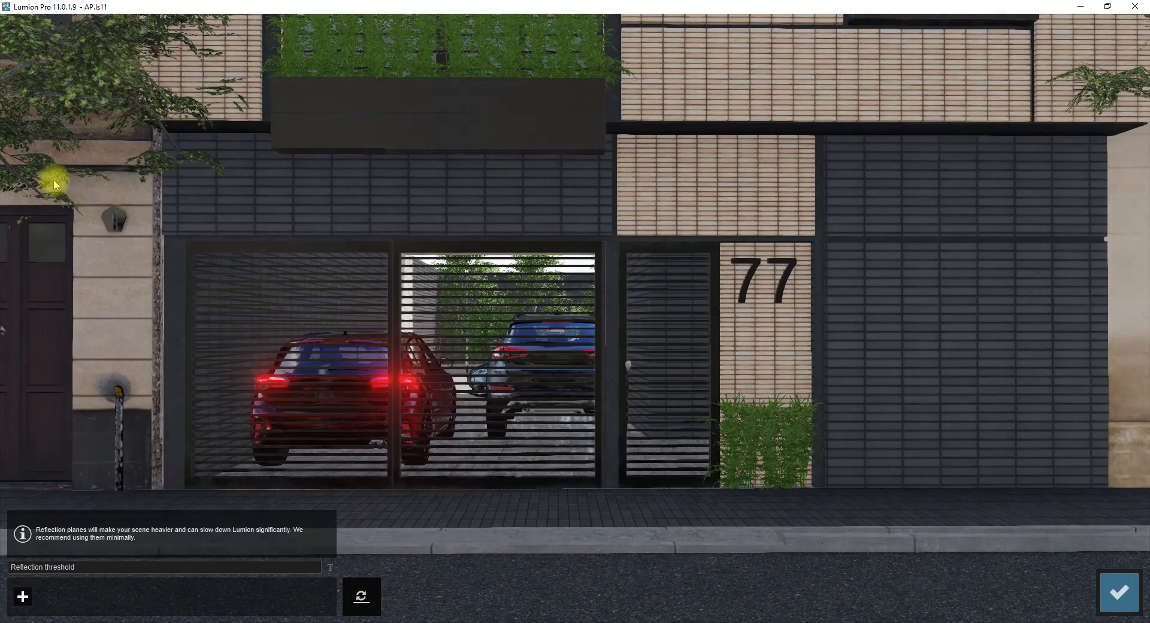
{"action": "mouse_move", "coordinate": [21, 595]}
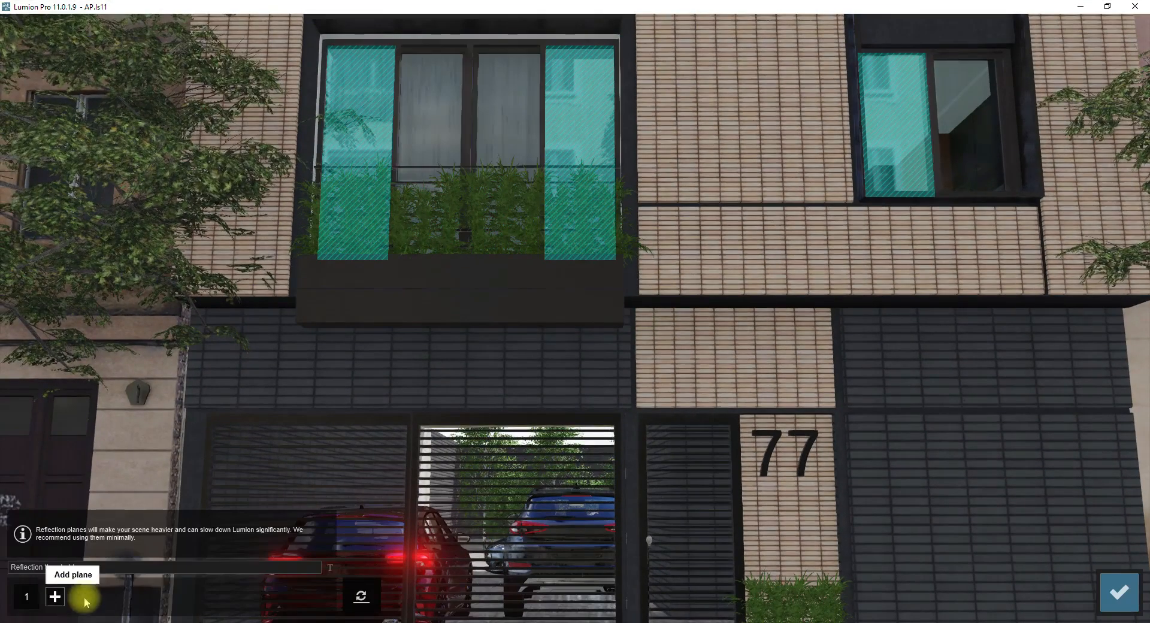
Add a reflection plane on the window glass for photo 8's Reflection effect
{"action": "left_click", "coordinate": [54, 596]}
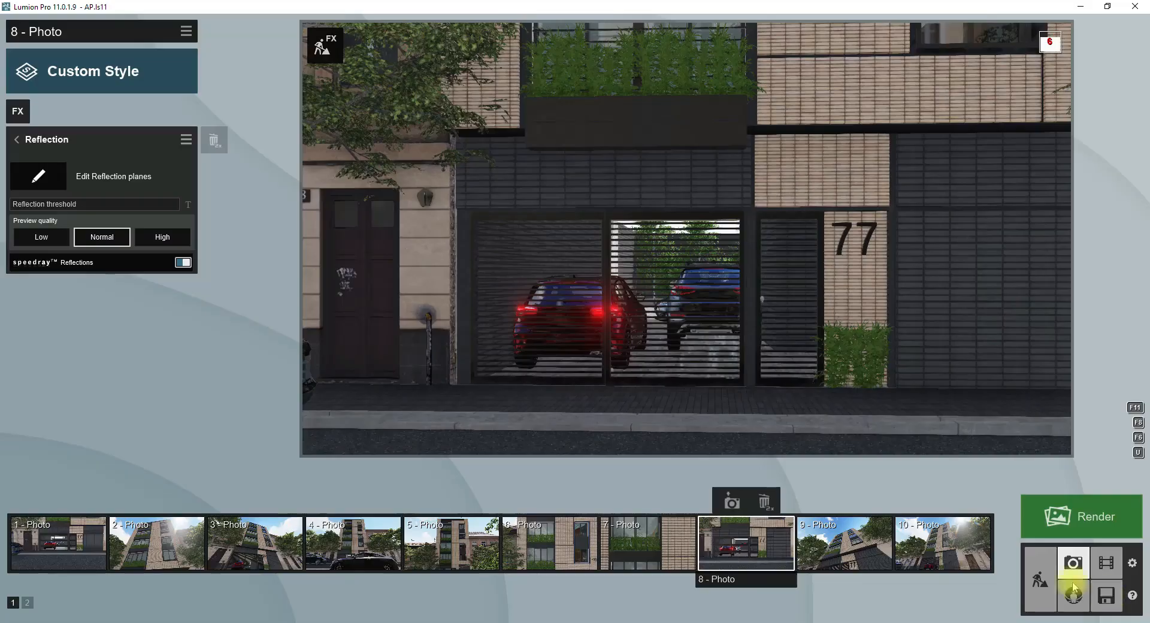
{"action": "left_click", "coordinate": [17, 111]}
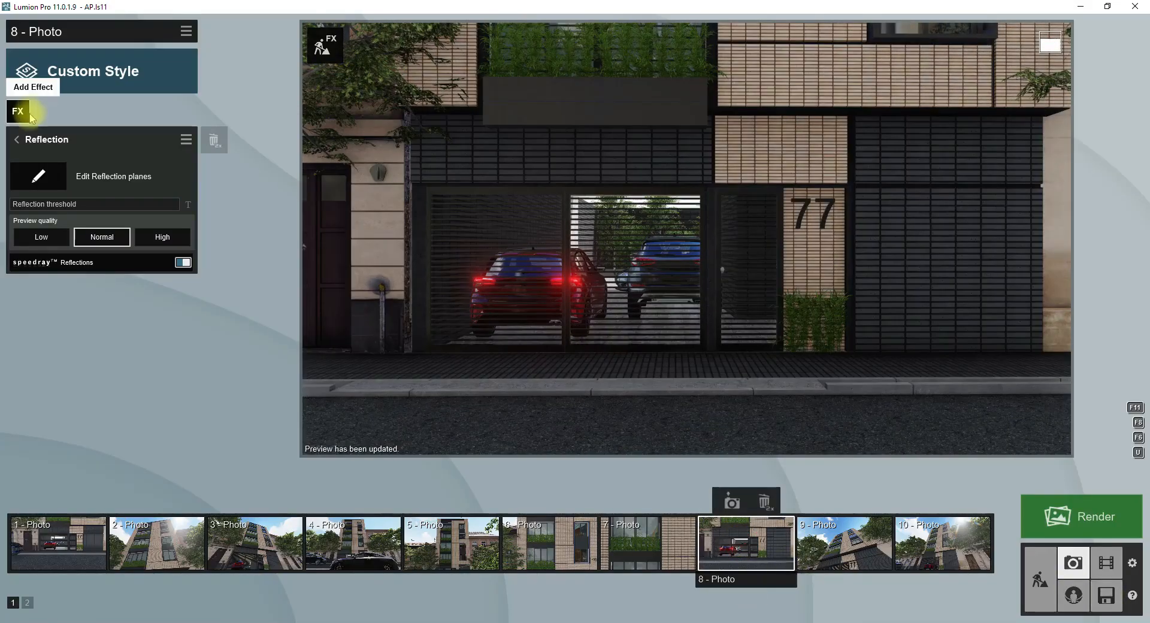
{"action": "left_click", "coordinate": [34, 87]}
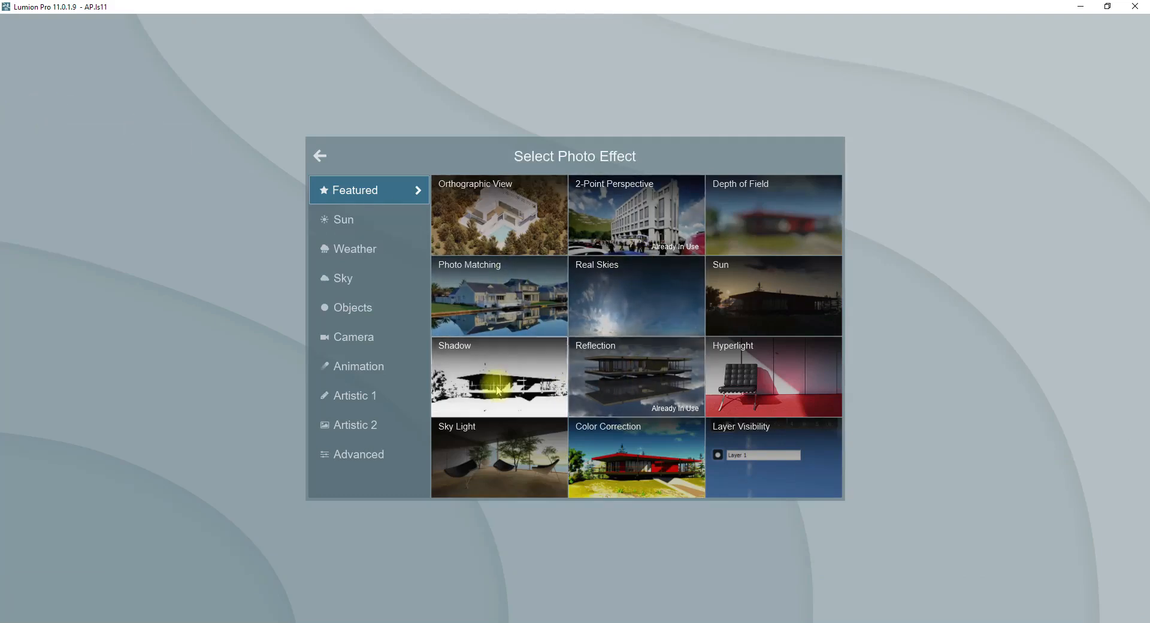
Add Shadow and Hyperlight effects to photo 8, hyperlight amount 25% with preview enabled
{"action": "left_click", "coordinate": [498, 377]}
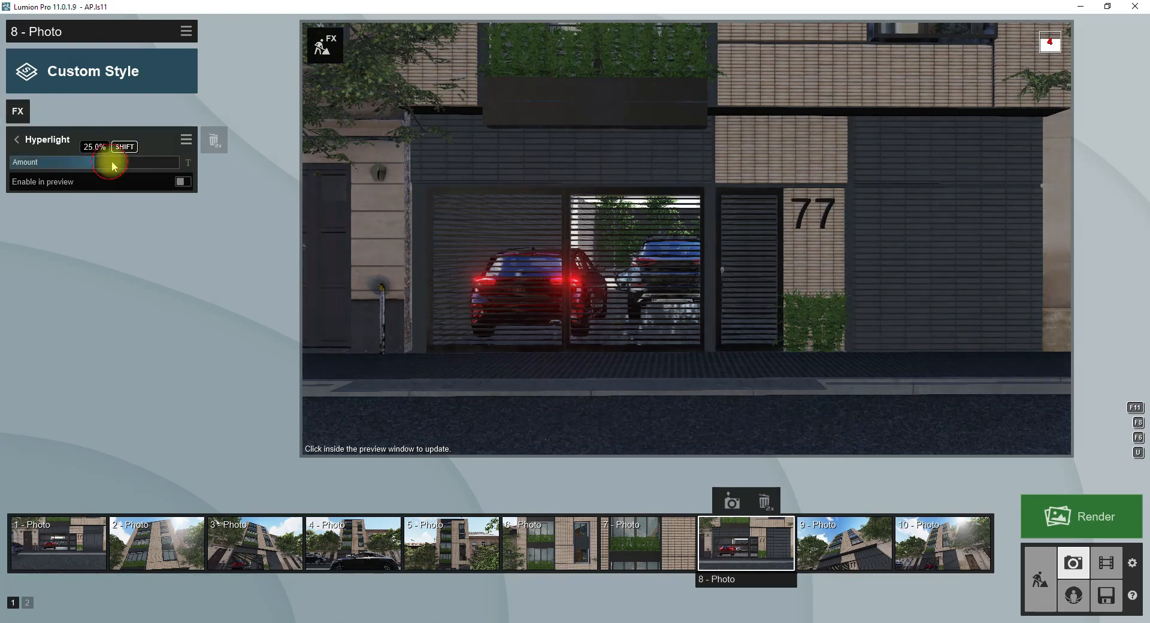
{"action": "left_click", "coordinate": [183, 182]}
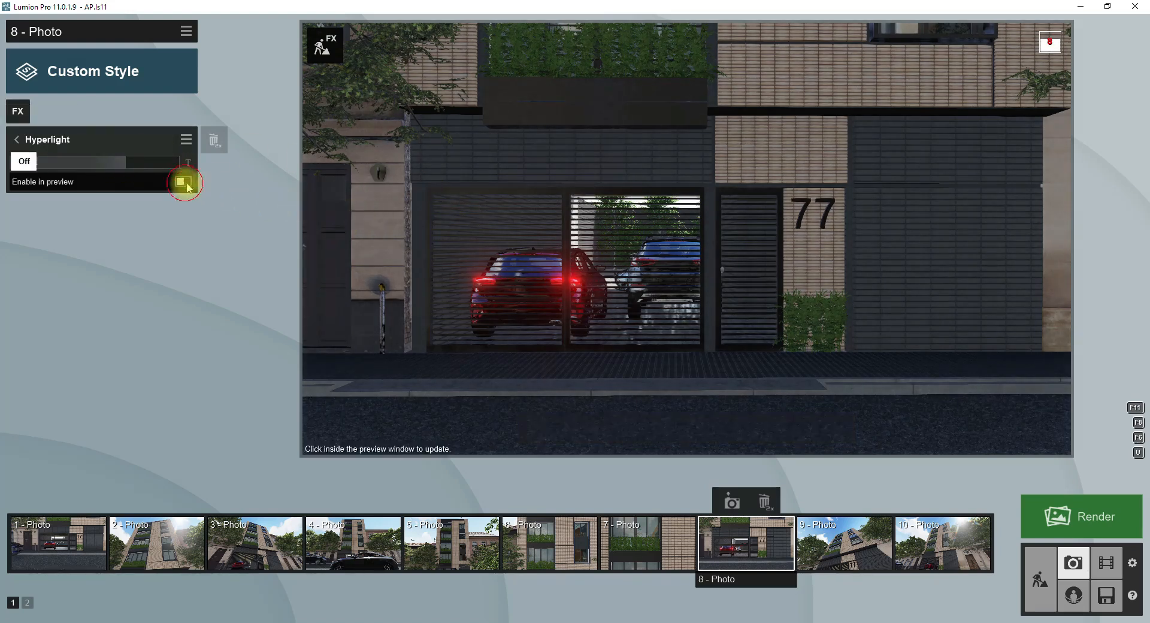
{"action": "left_click", "coordinate": [182, 181]}
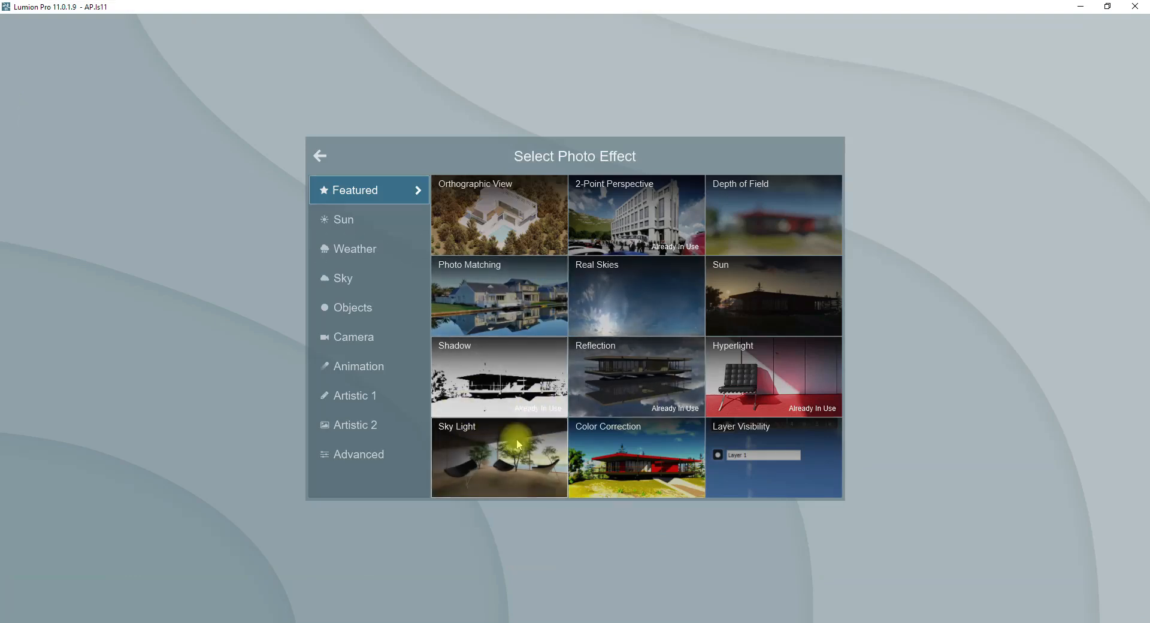
Add Real Skies to photo 8, rotate the heading and choose the sunny scattered-clouds sky
{"action": "left_click", "coordinate": [635, 296]}
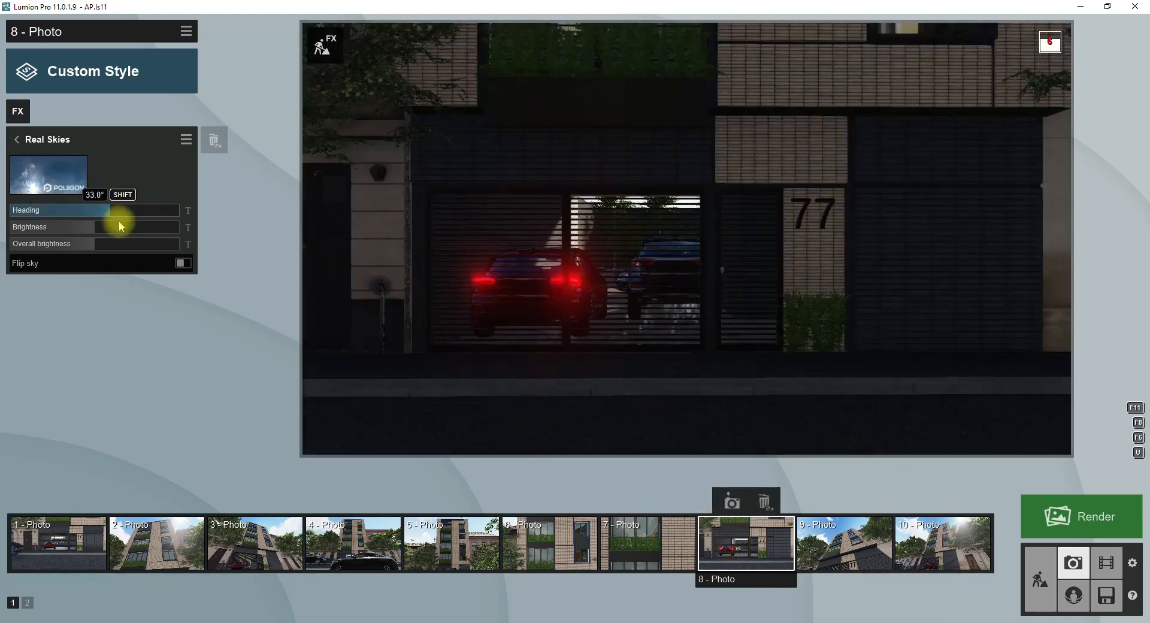
{"action": "left_click_drag", "start_coordinate": [117, 210], "coordinate": [141, 210]}
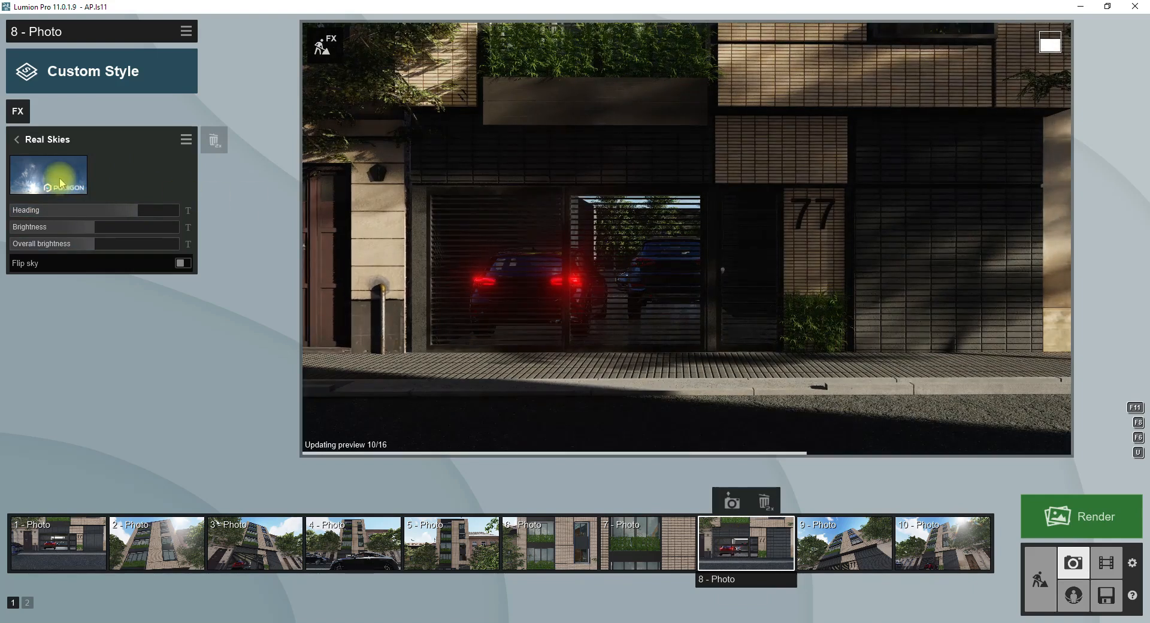
{"action": "left_click", "coordinate": [48, 175]}
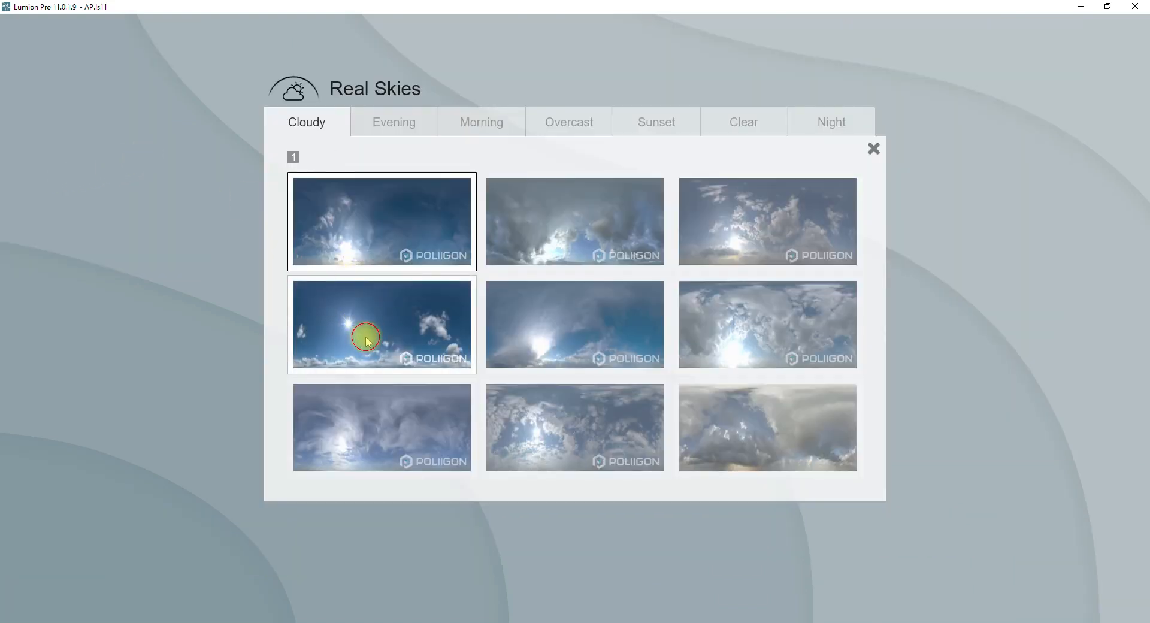
{"action": "left_click", "coordinate": [381, 325]}
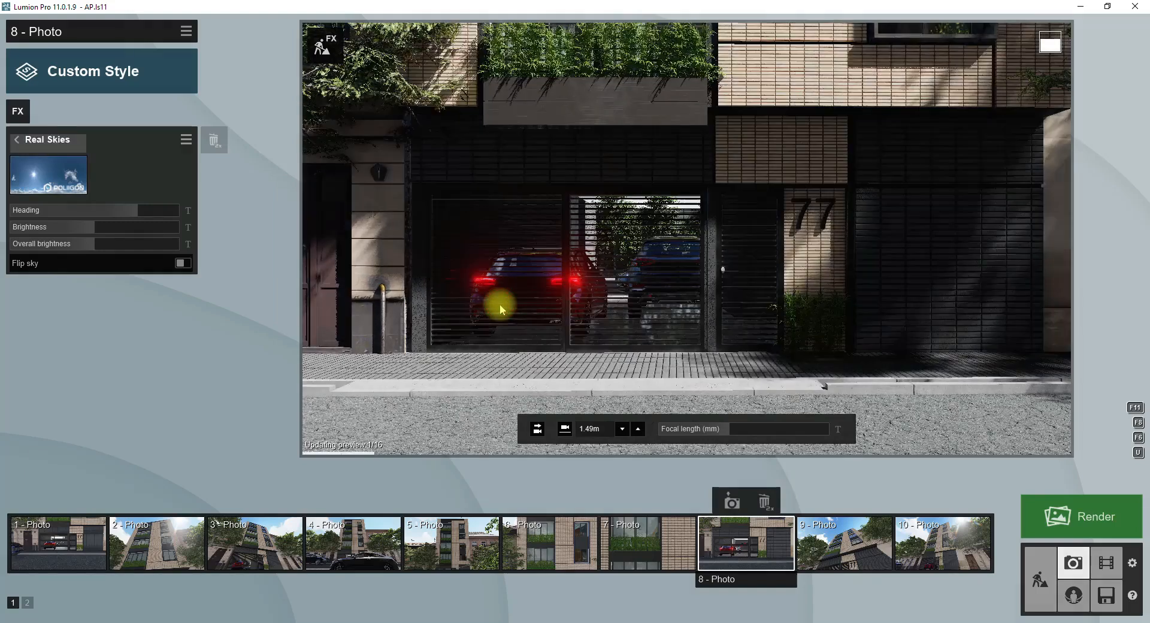
{"action": "mouse_move", "coordinate": [17, 110]}
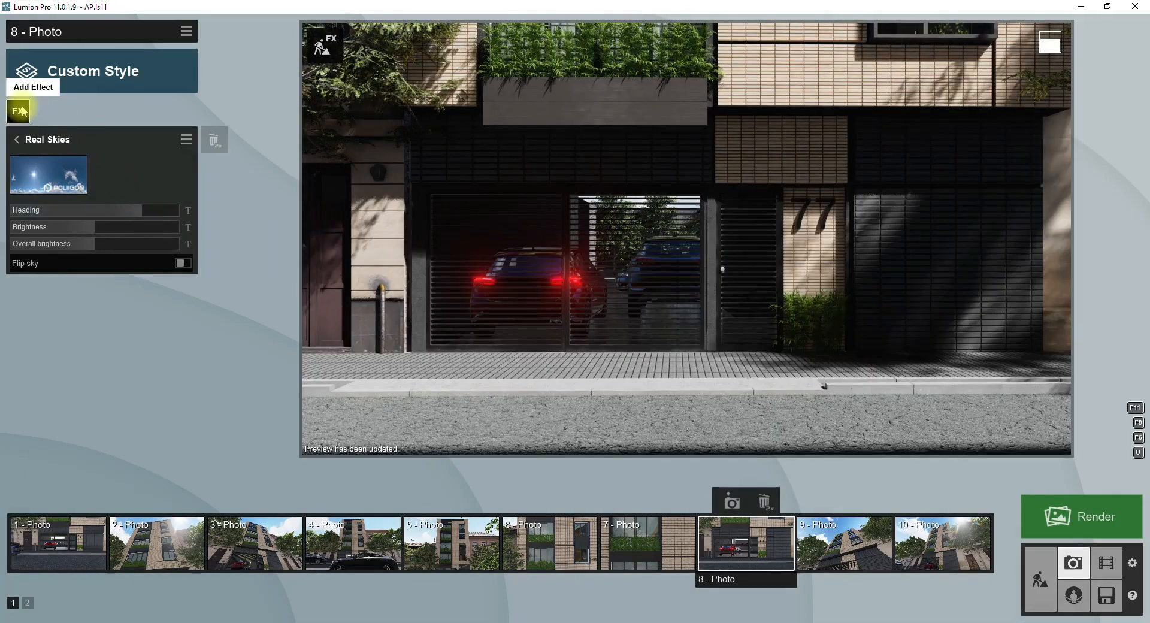
{"action": "left_click", "coordinate": [18, 110]}
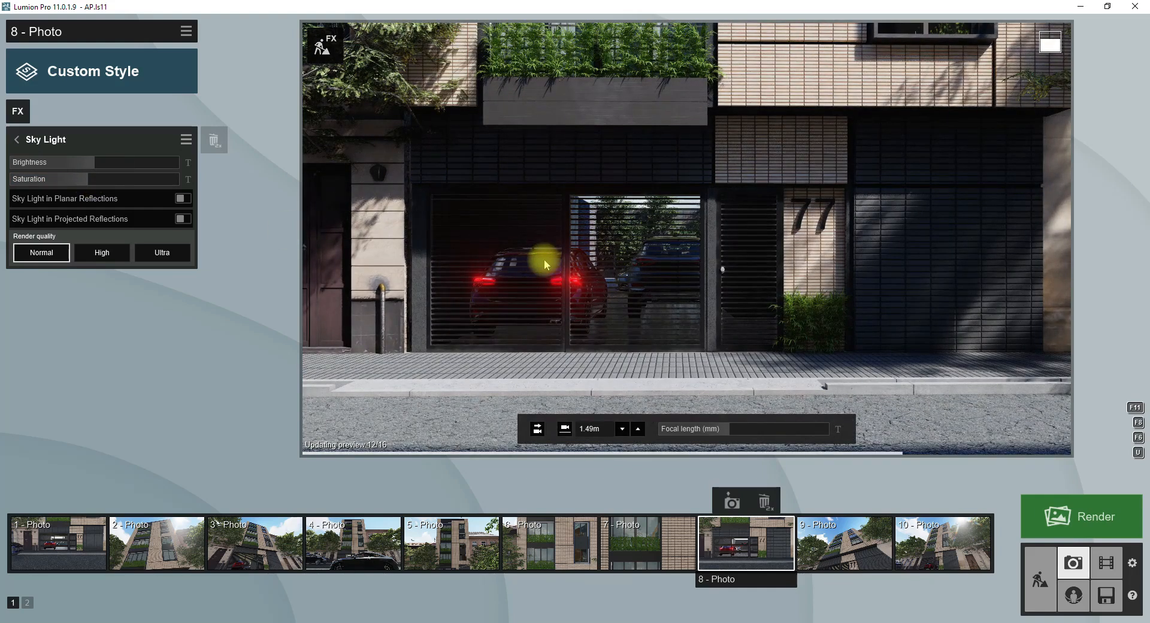
{"action": "mouse_move", "coordinate": [16, 111]}
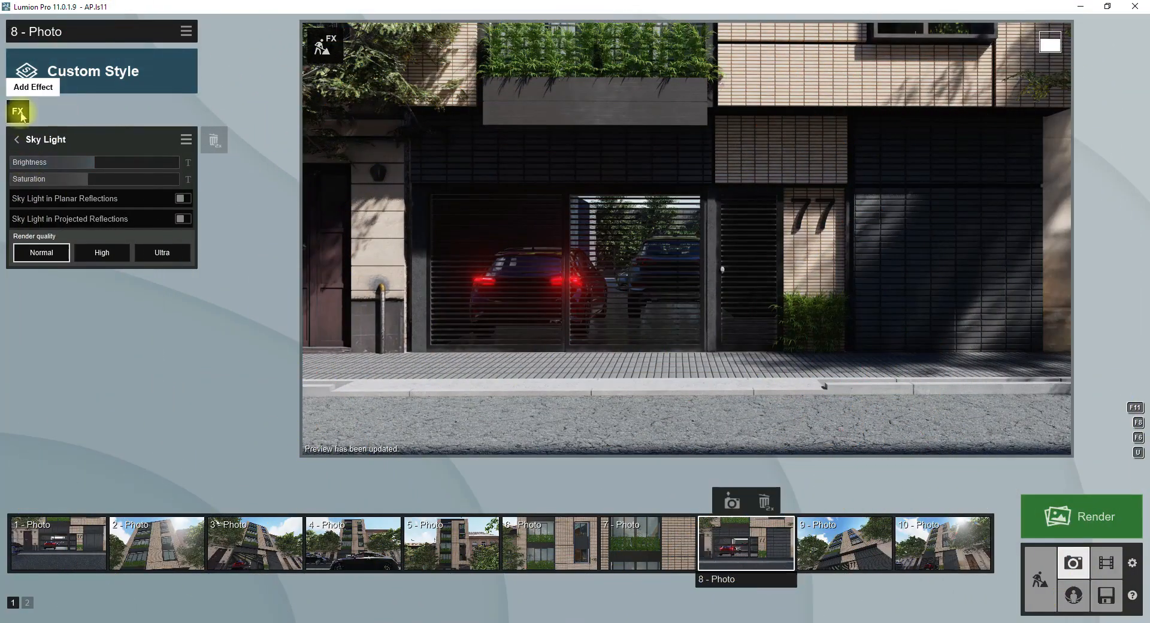
Add Sharpen and Color Correction to photo 8 and raise its brightness
{"action": "left_click", "coordinate": [34, 87]}
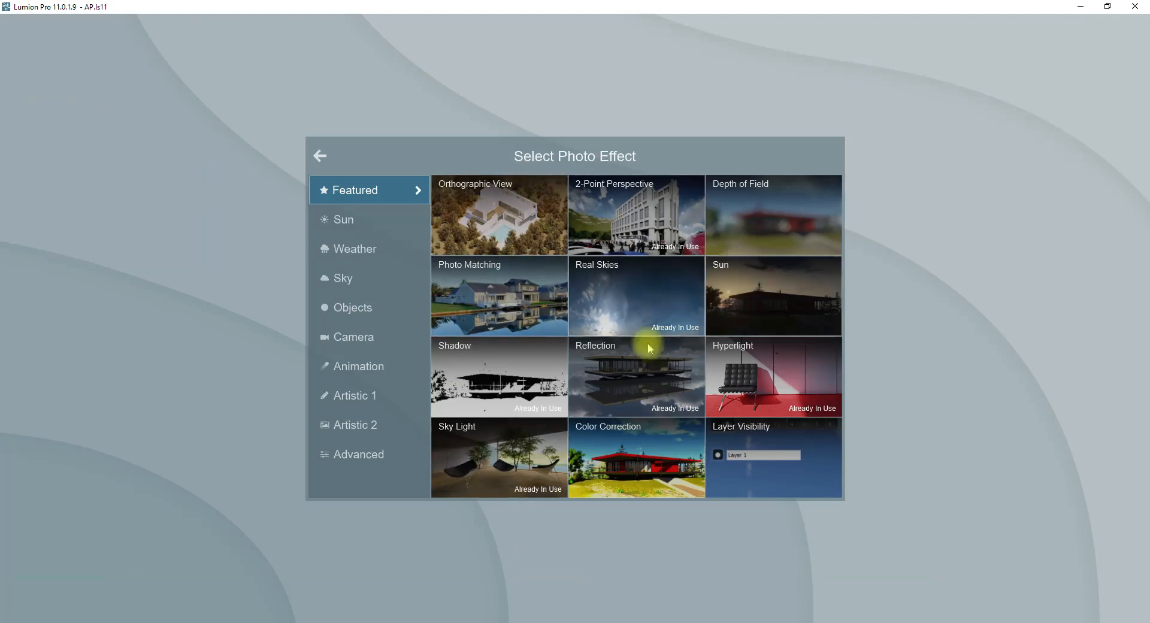
{"action": "left_click", "coordinate": [355, 395]}
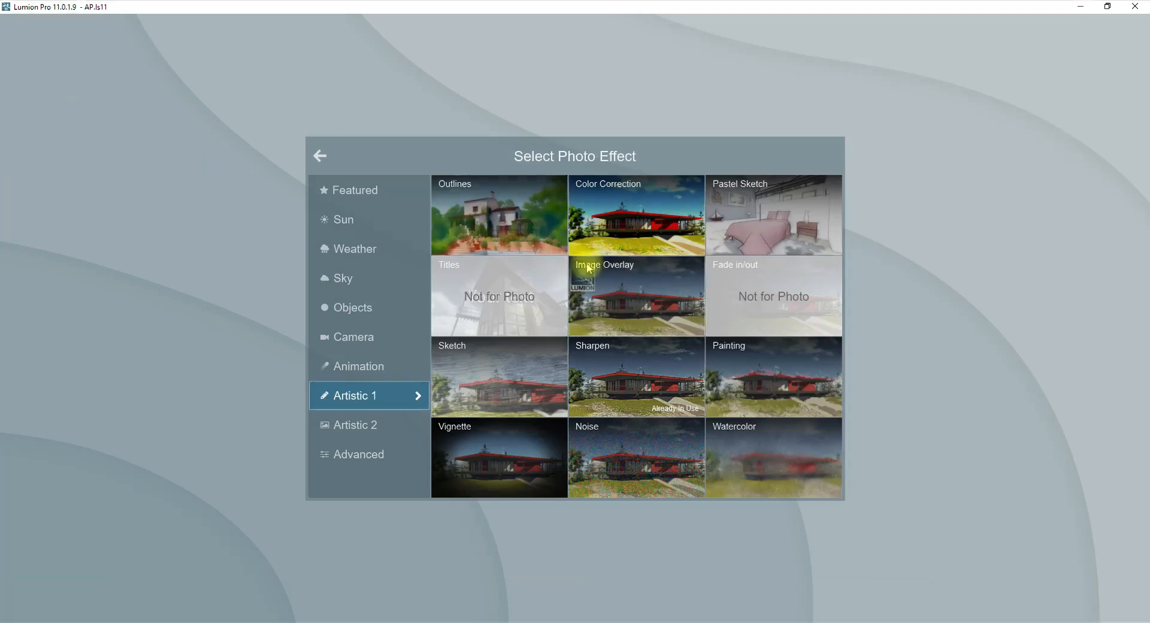
{"action": "left_click", "coordinate": [358, 454]}
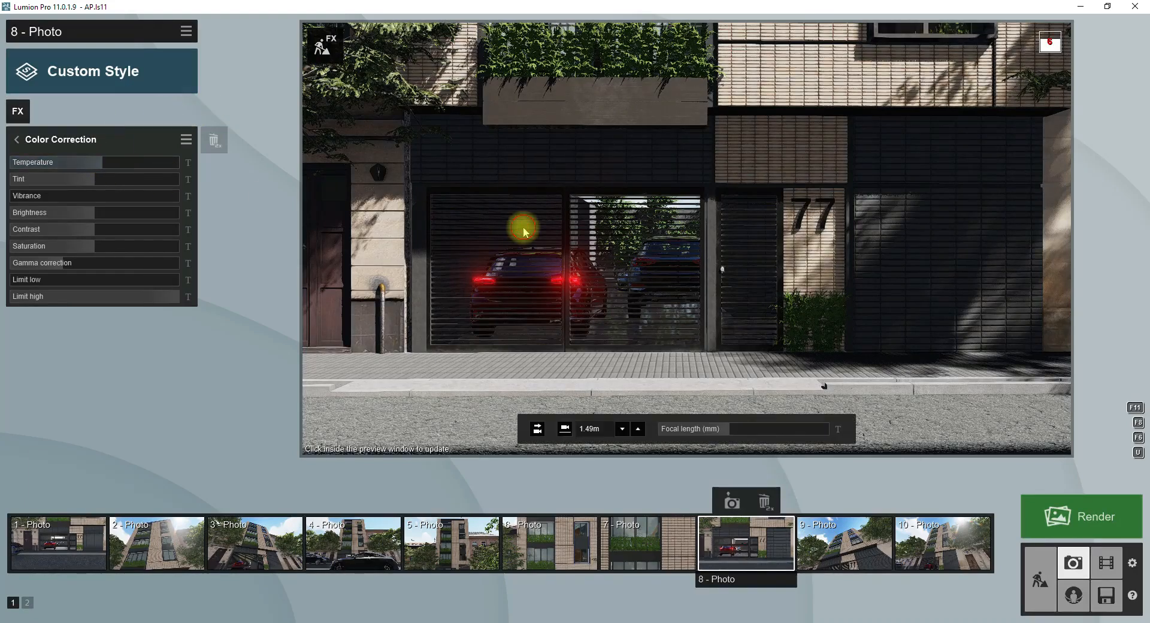
{"action": "left_click", "coordinate": [523, 228]}
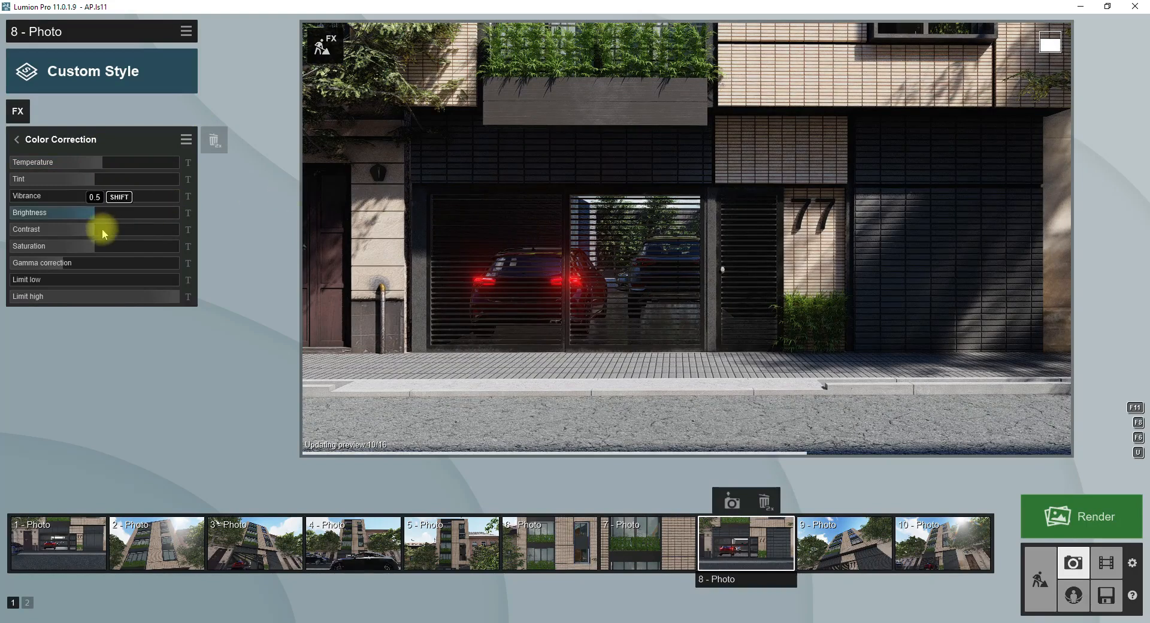
{"action": "left_click", "coordinate": [103, 213]}
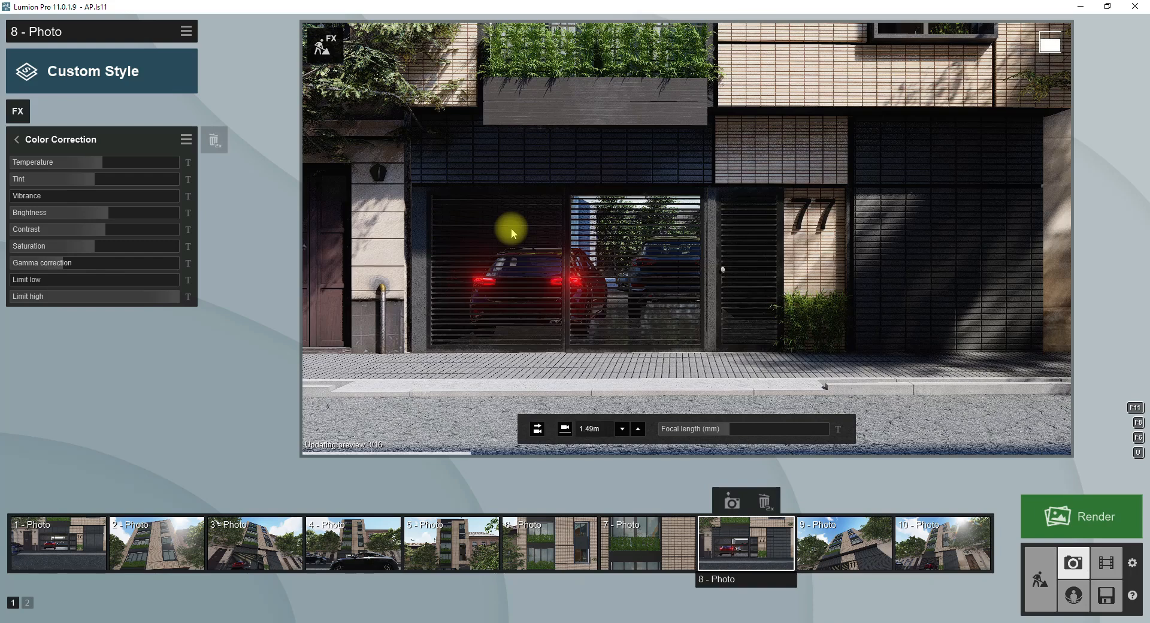
{"action": "mouse_move", "coordinate": [894, 408]}
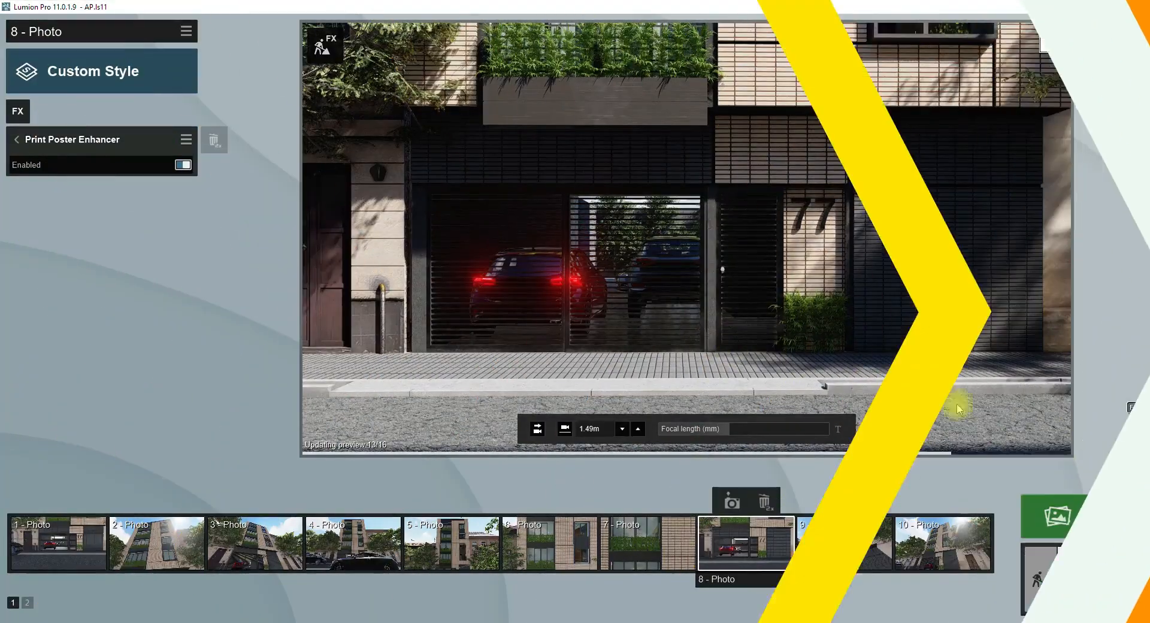
Render photo 8 at Desktop 1920x1080 as a JPG and dismiss the finished render
{"action": "left_click", "coordinate": [1053, 515]}
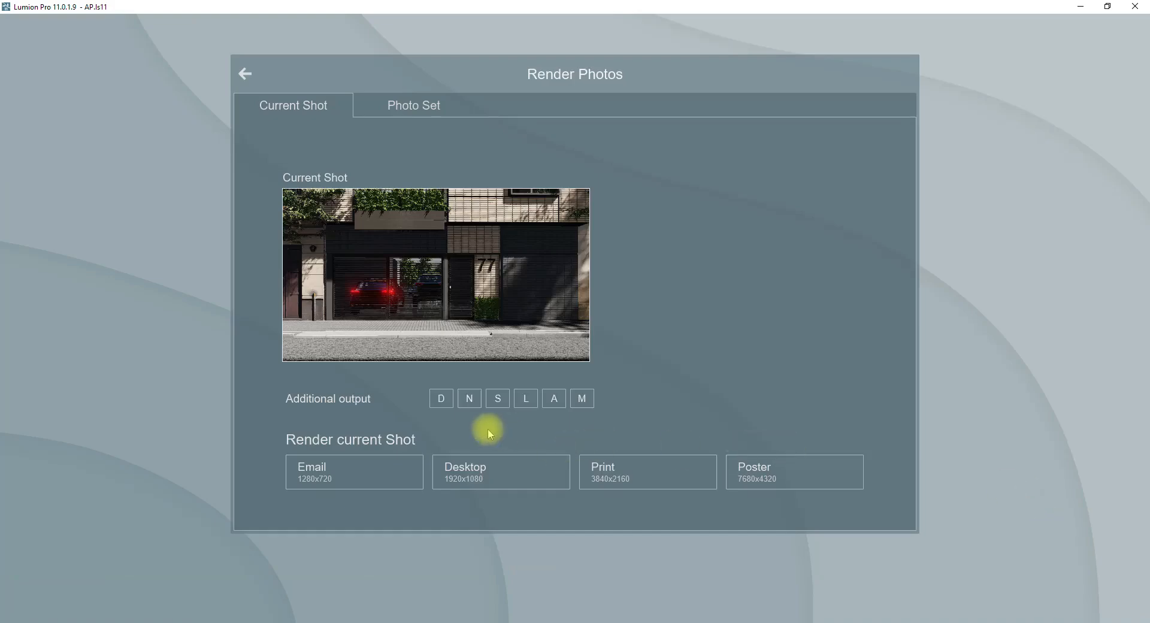
{"action": "left_click", "coordinate": [500, 472]}
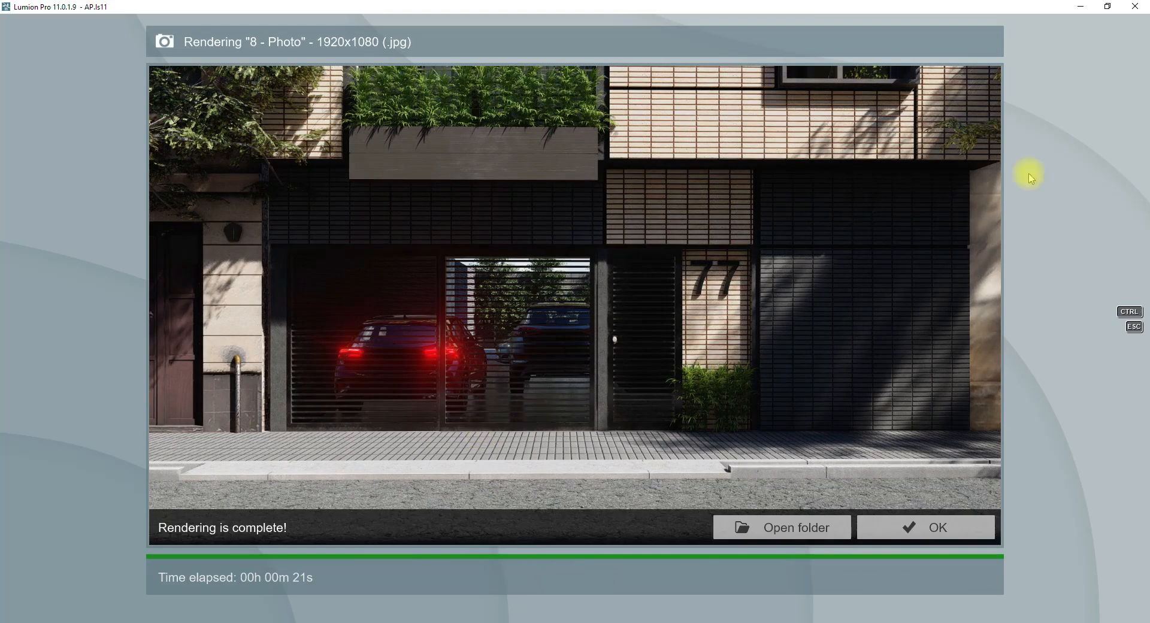
{"action": "left_click", "coordinate": [924, 527]}
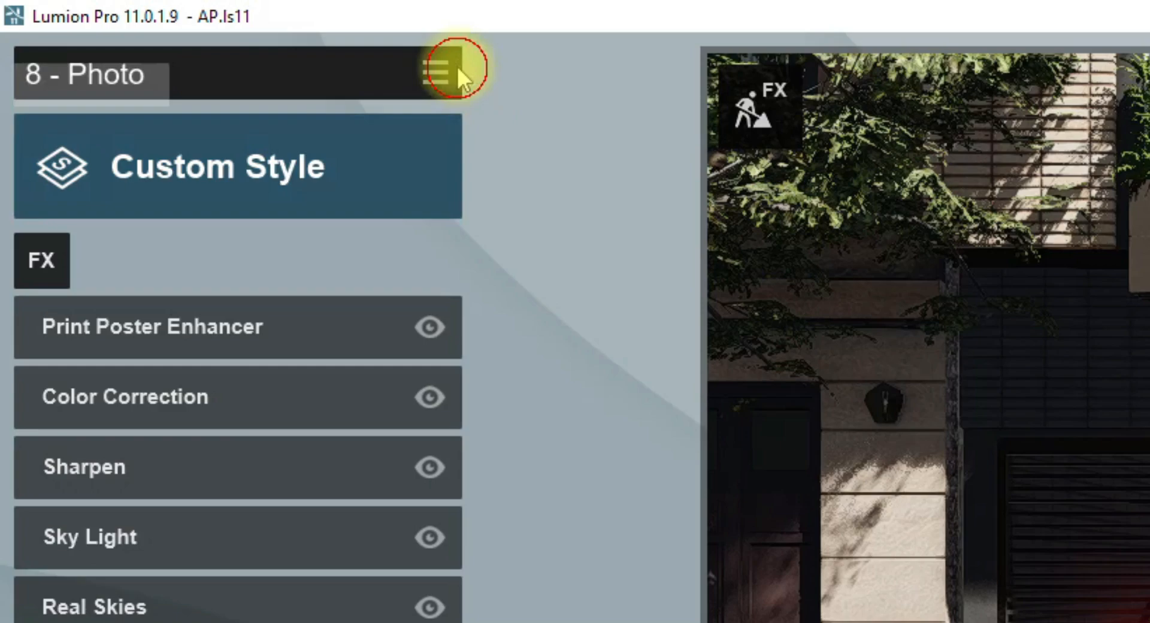
Copy photo 8's effect stack and paste it onto photo 2
{"action": "left_click", "coordinate": [435, 70]}
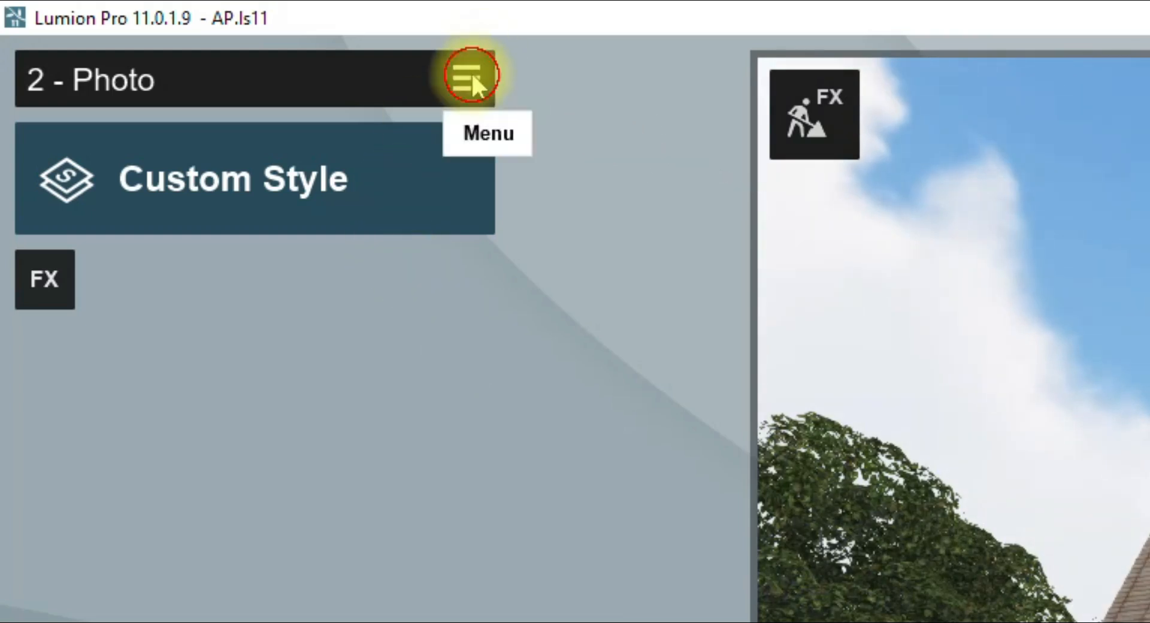
{"action": "left_click", "coordinate": [468, 77]}
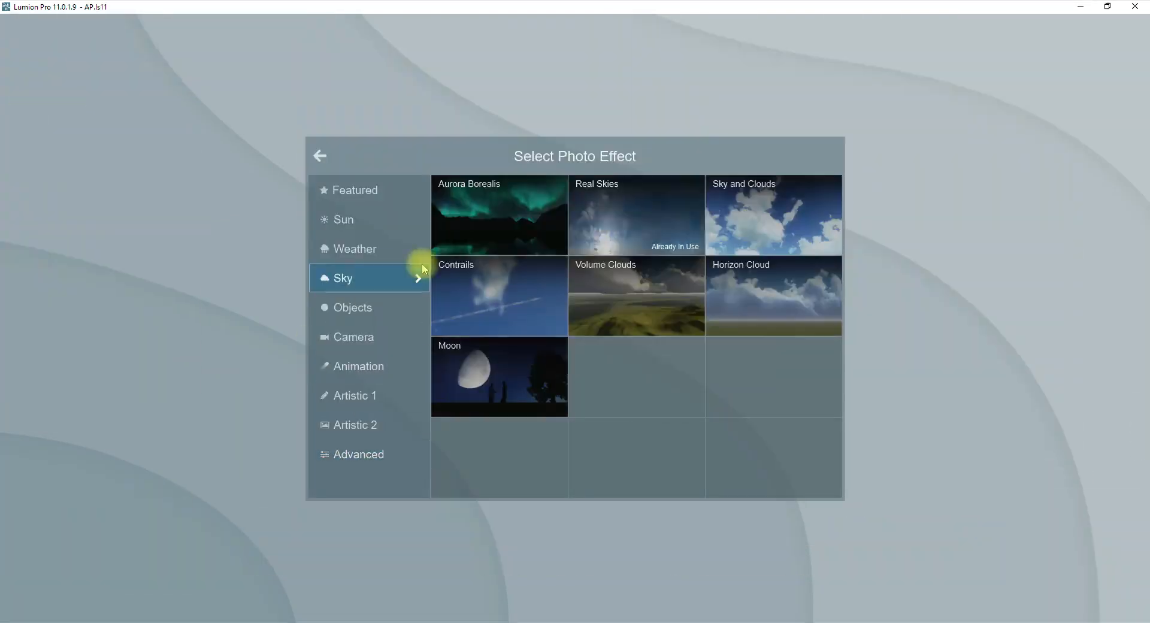
Render photo 2 at Desktop 1920x1080 and save it as a JPG
{"action": "left_click", "coordinate": [636, 215]}
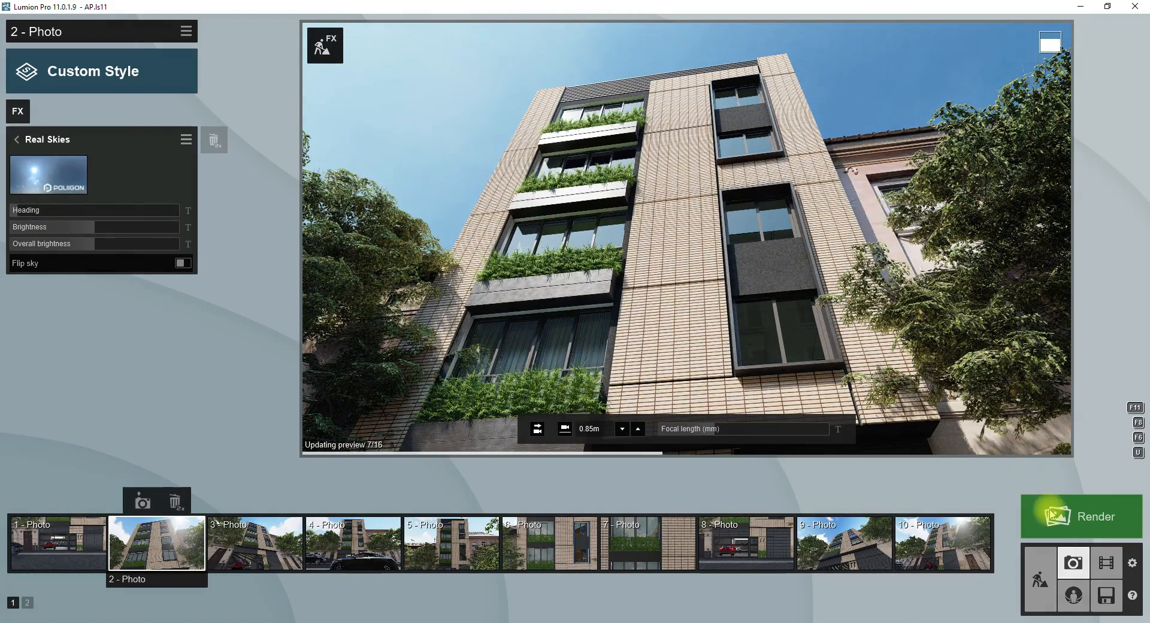
{"action": "left_click", "coordinate": [1080, 516]}
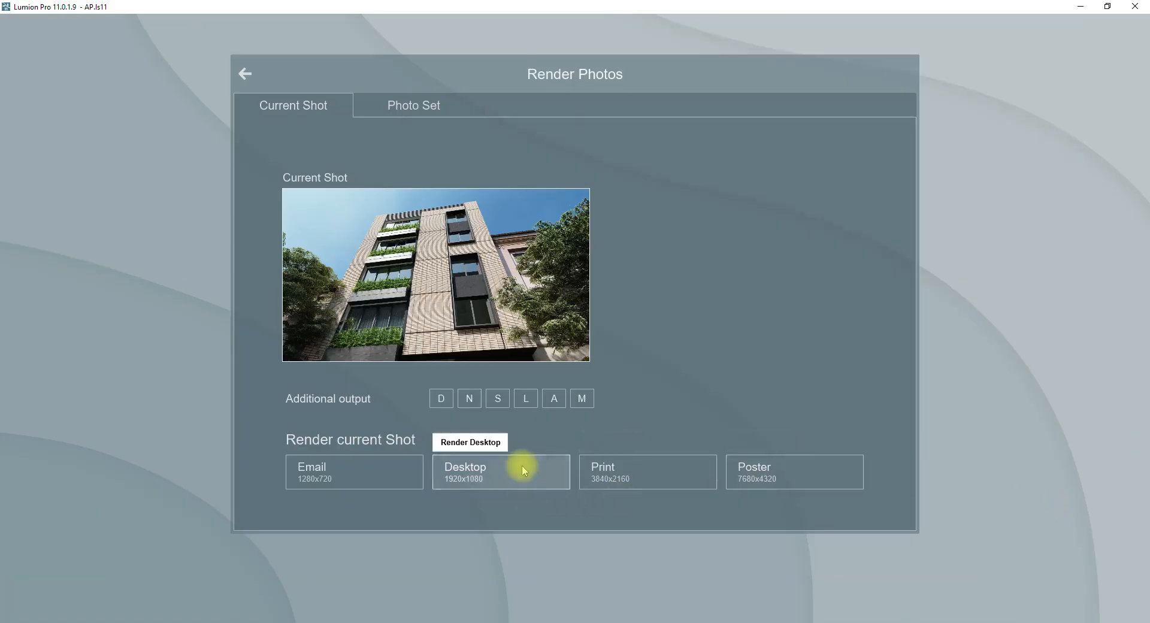
{"action": "left_click", "coordinate": [501, 472]}
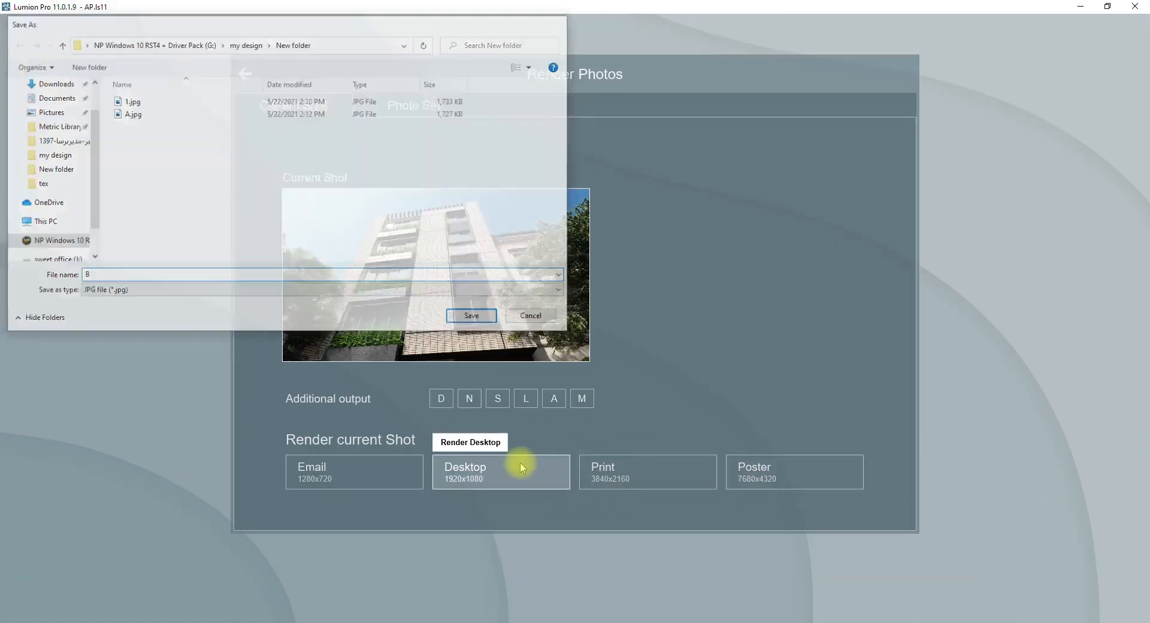
{"action": "left_click", "coordinate": [469, 315]}
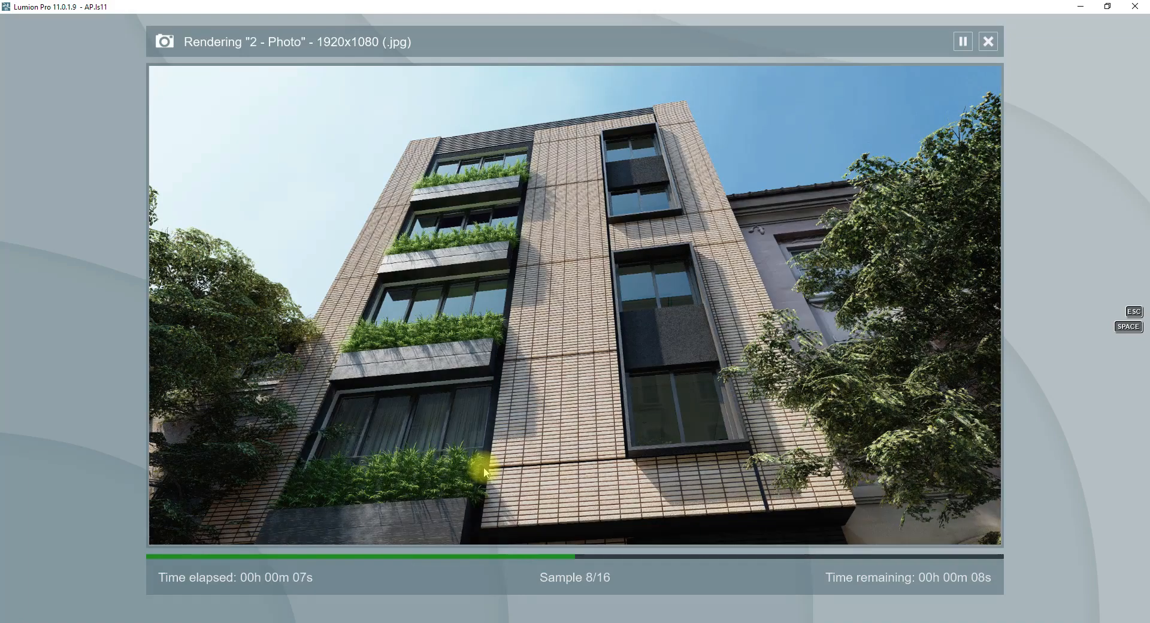